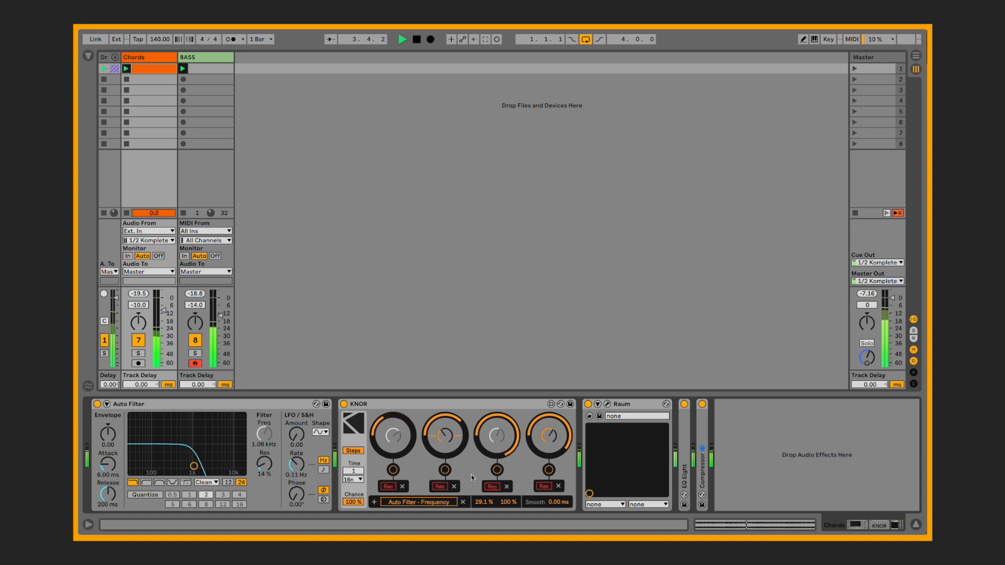
Switch off KNOR's step sequencing so the knobs start clean at 4n
left_click(351, 479)
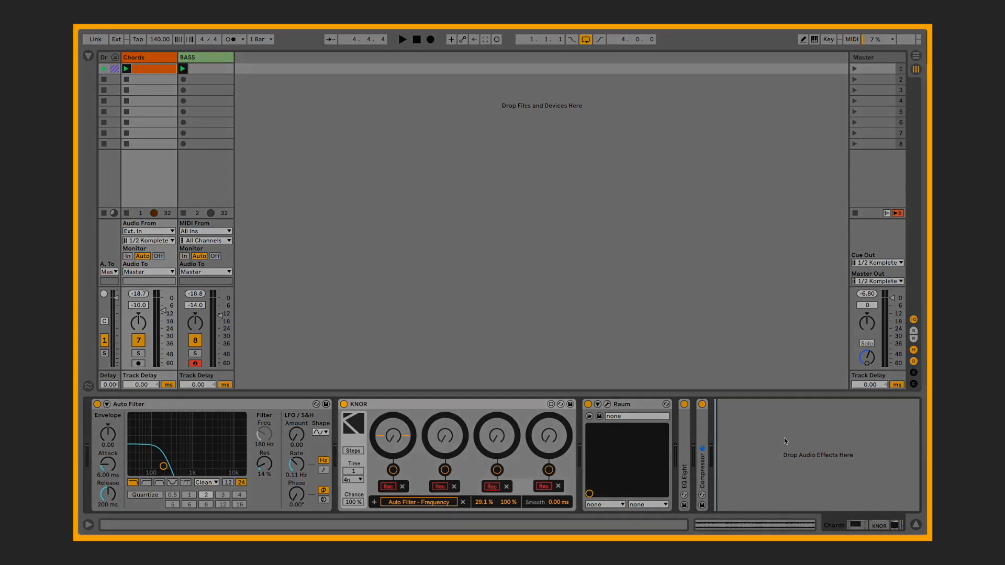
Arm Rec on the first KNOR knob and record a filter-frequency sweep on it
left_click(402, 39)
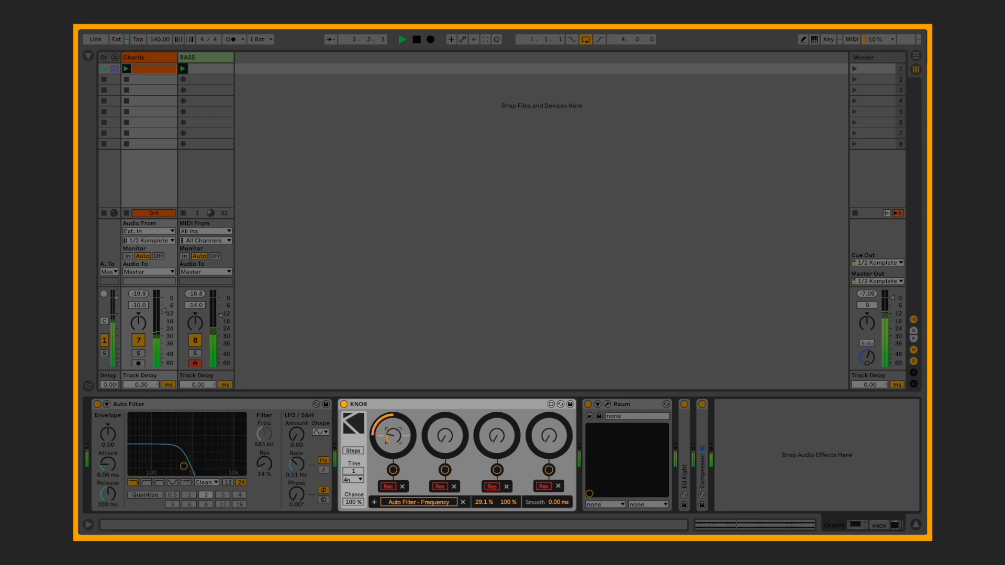
left_click_drag(392, 436, 392, 442)
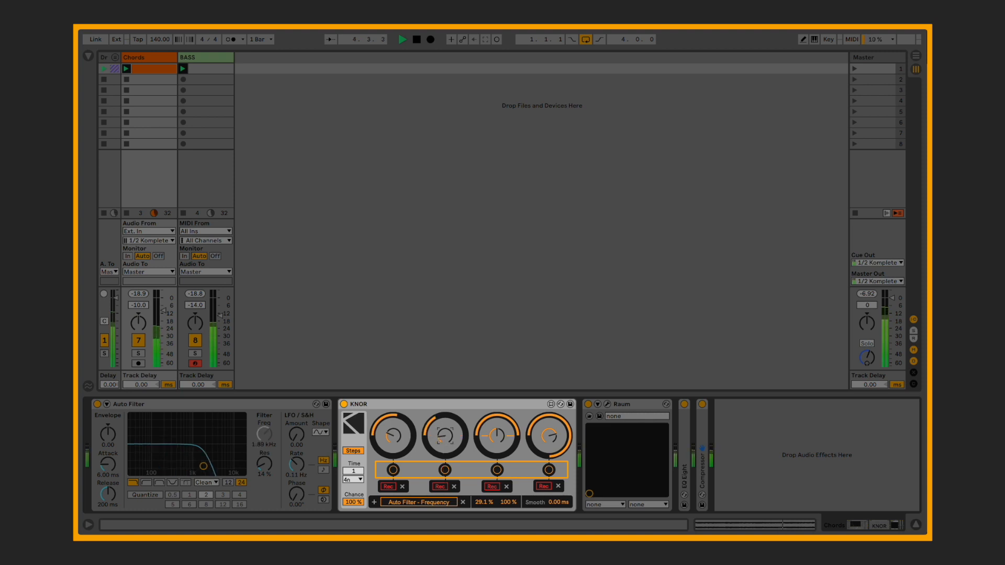
Record a new filter-frequency gesture on the first KNOR knob
left_click_drag(444, 436, 447, 471)
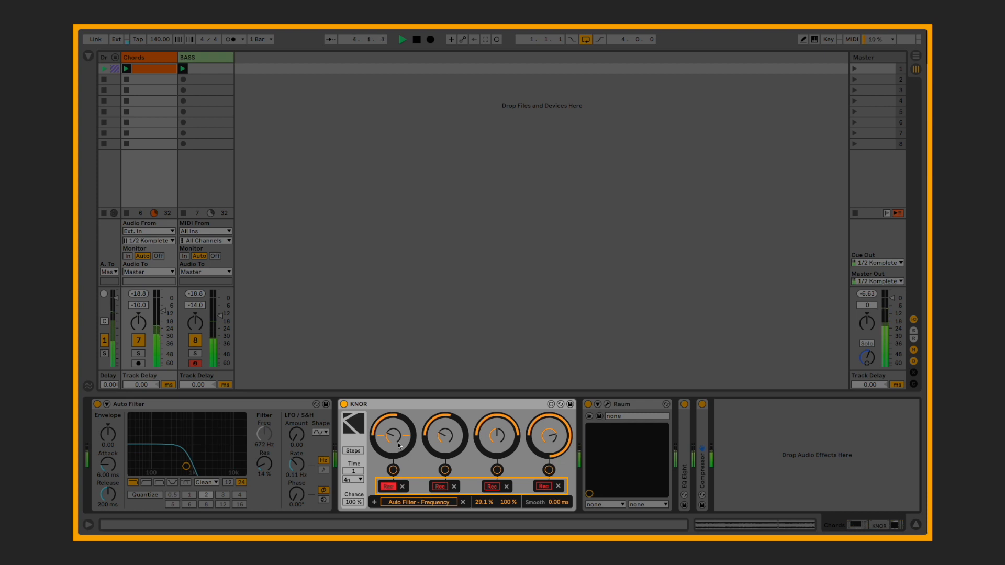
Re-record frequency sweeps on the first knob, then gestures on the second and third knobs
left_click_drag(391, 436, 394, 423)
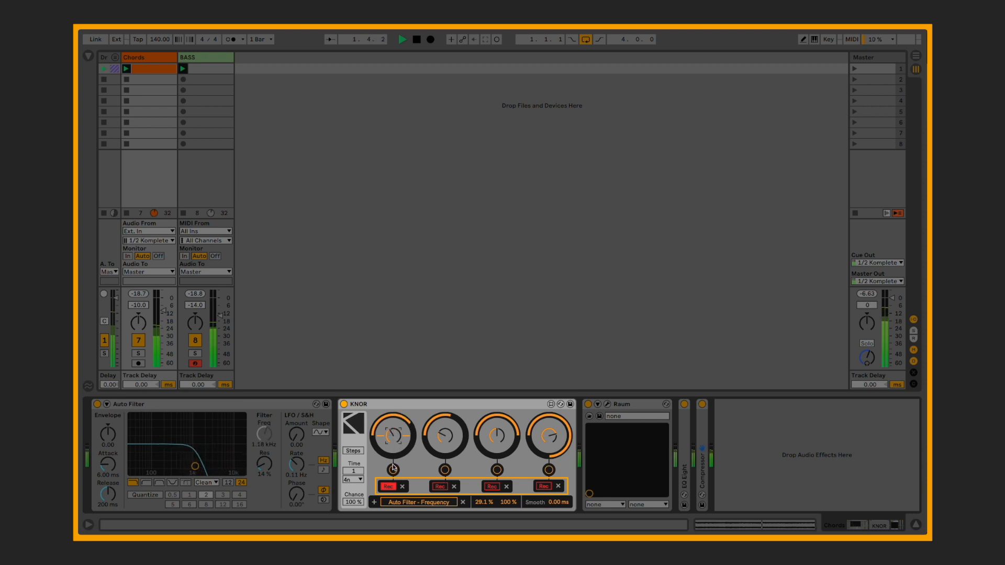
left_click_drag(392, 436, 392, 416)
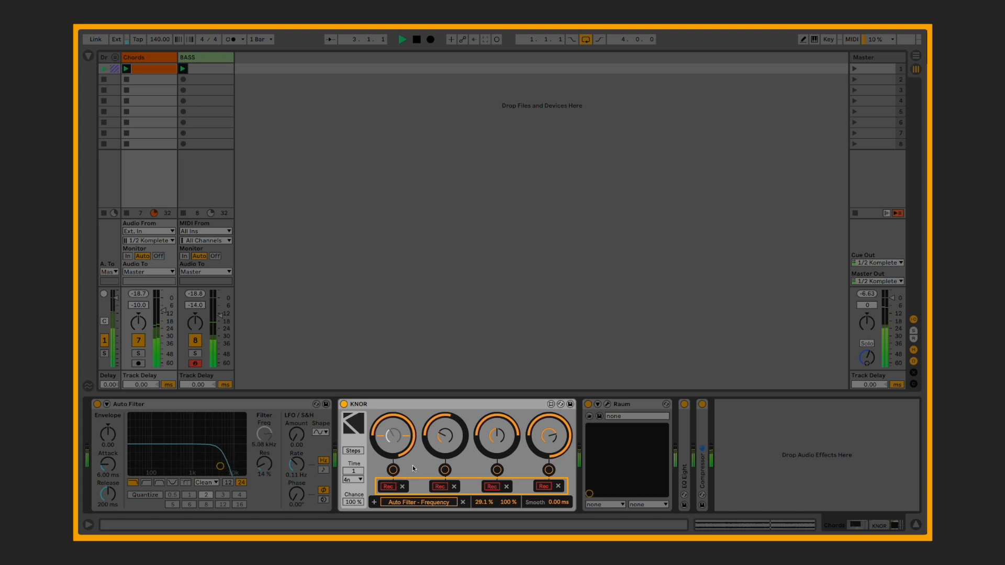
left_click_drag(391, 435, 391, 456)
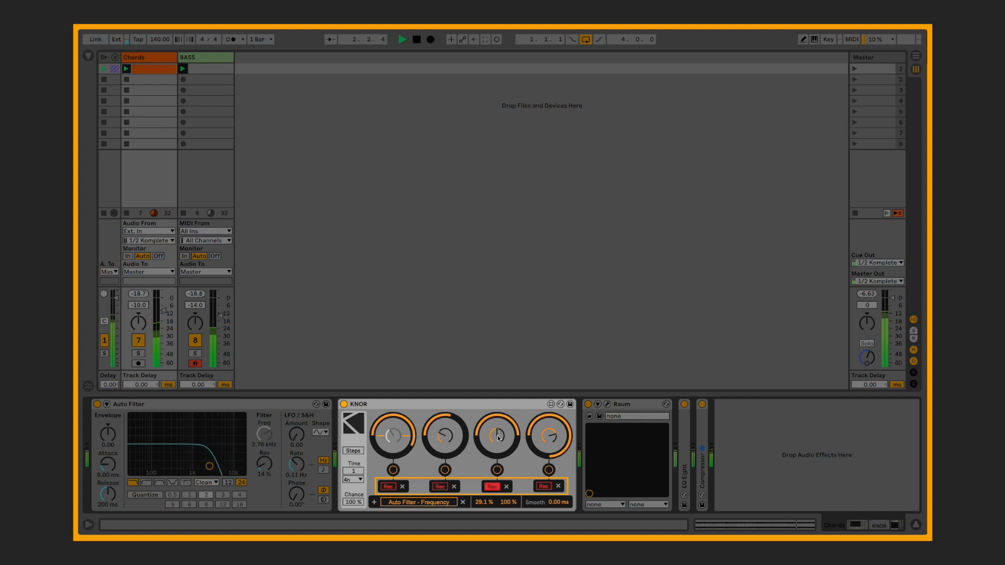
left_click_drag(496, 436, 497, 447)
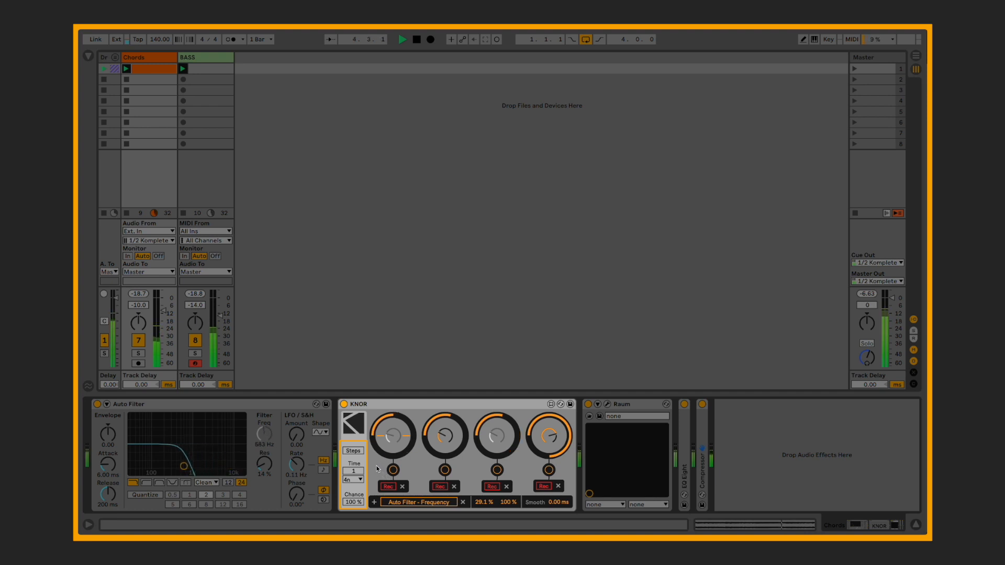
Turn KNOR's Steps on and set the step time to the eighth-note (8nt) division
left_click(351, 450)
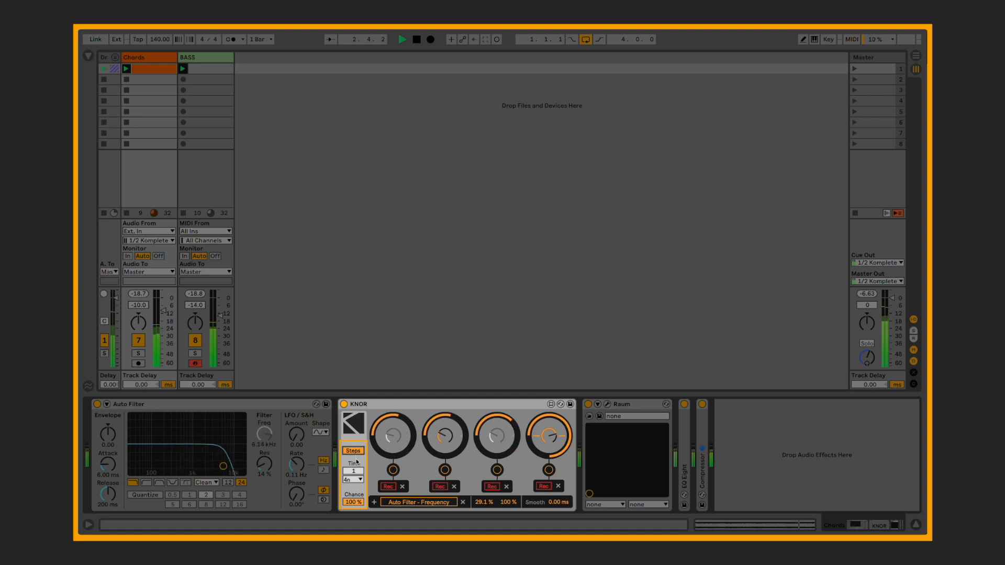
left_click(352, 480)
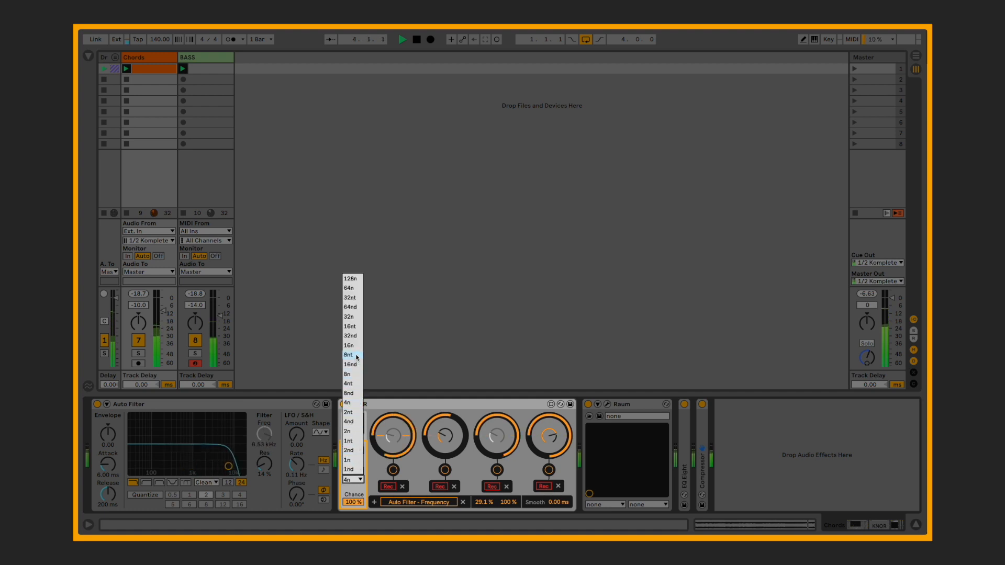
left_click(347, 355)
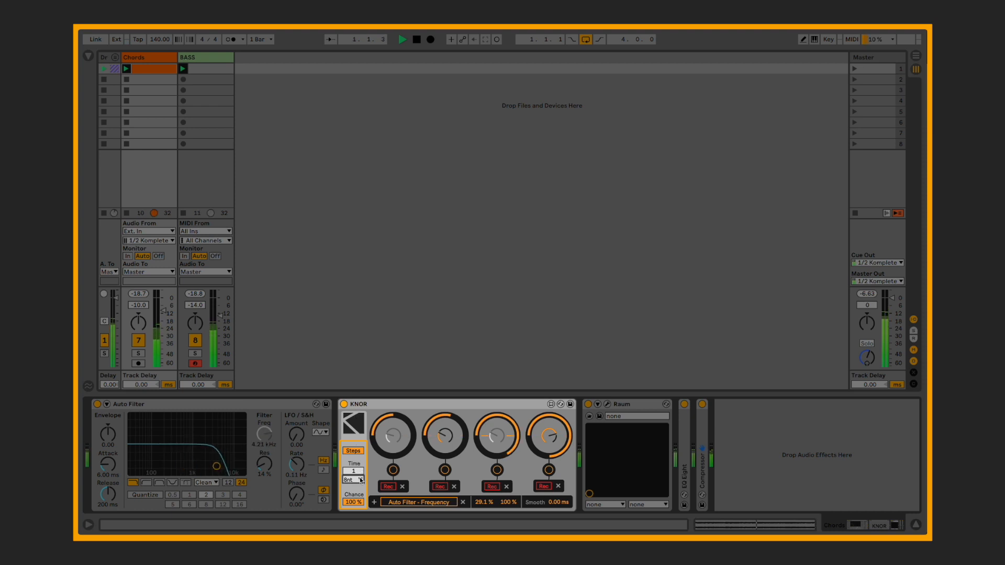
left_click(351, 480)
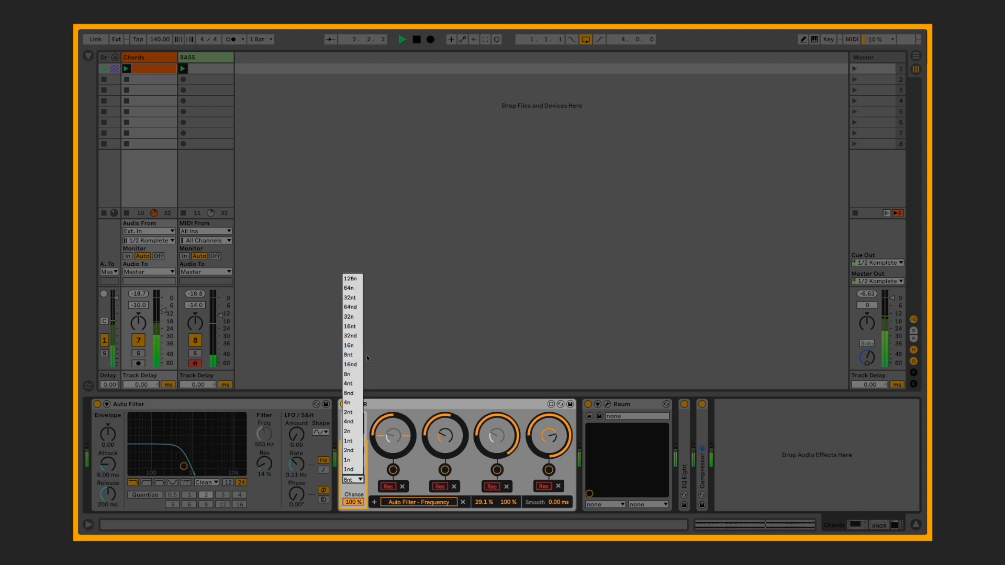